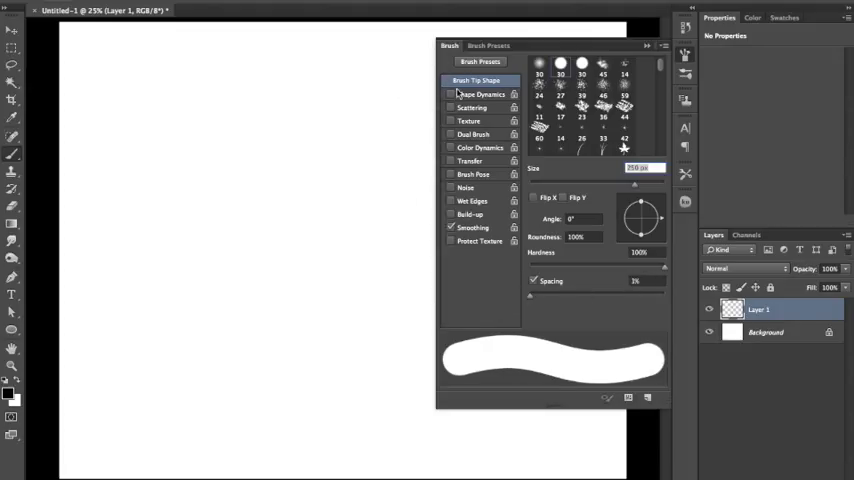
- Enable Shape Dynamics with Angle Jitter set to Direction and Roundness Jitter set to Pen Pressure
{"action": "left_click", "coordinate": [442, 93]}
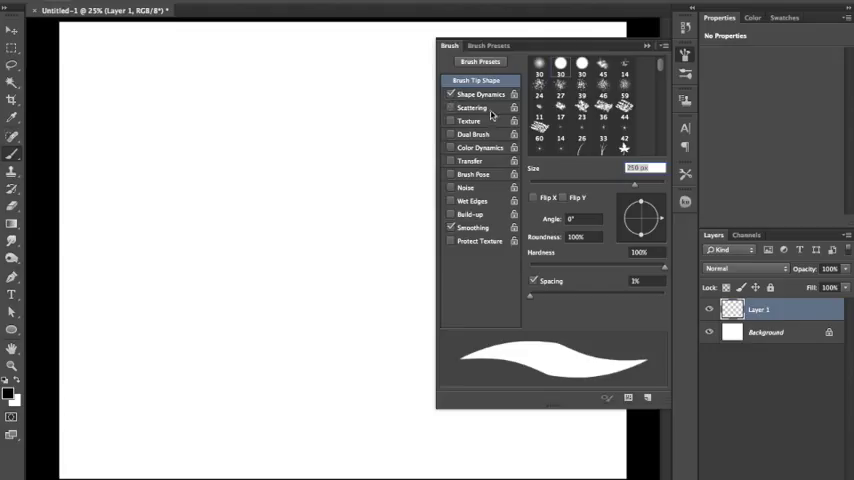
{"action": "left_click", "coordinate": [468, 93]}
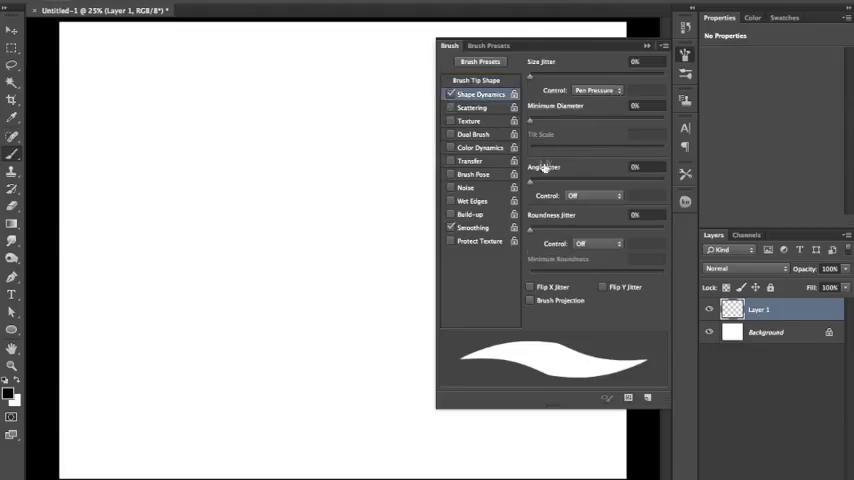
{"action": "mouse_move", "coordinate": [610, 208]}
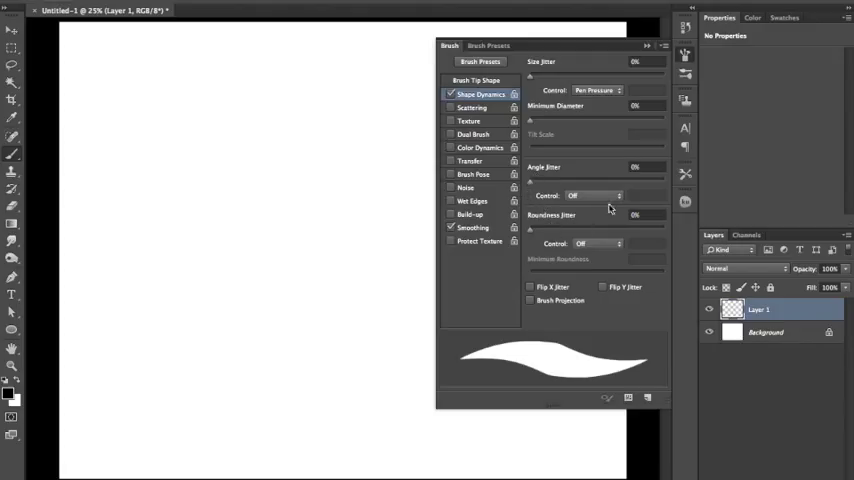
{"action": "left_click", "coordinate": [595, 195]}
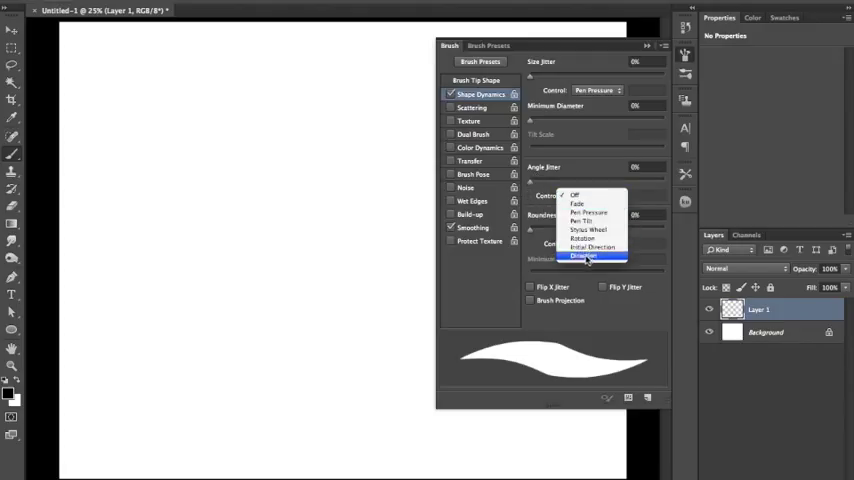
{"action": "left_click", "coordinate": [589, 258]}
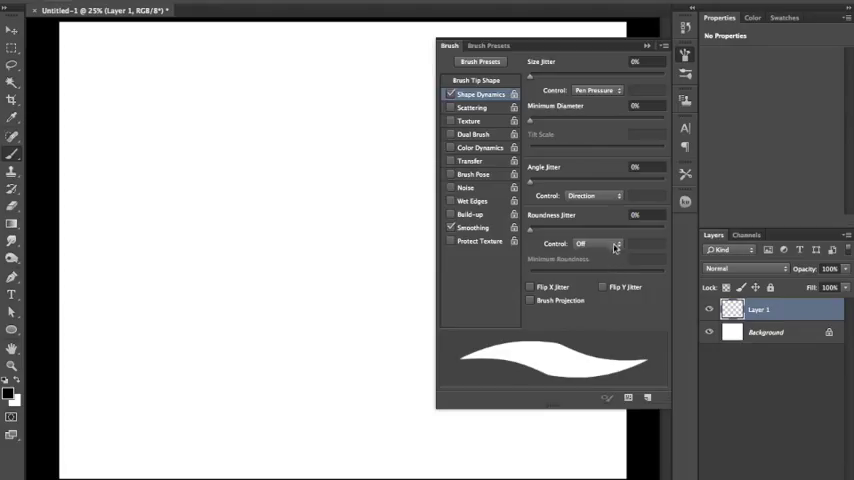
{"action": "left_click", "coordinate": [612, 243]}
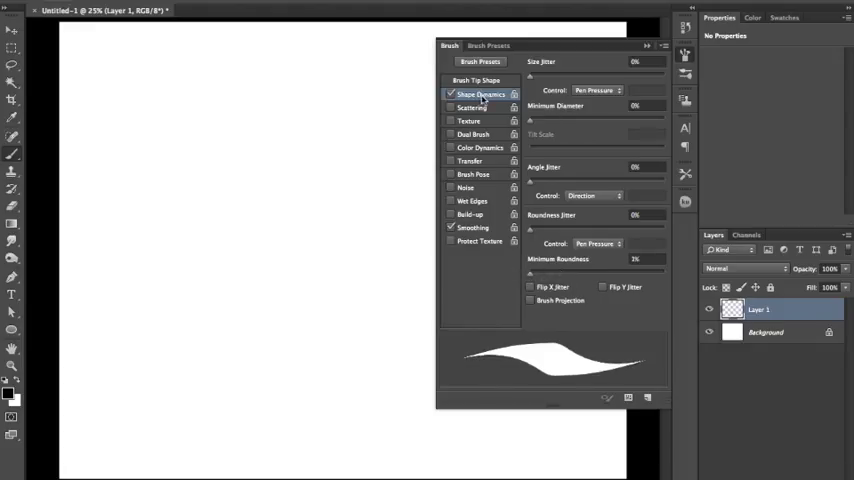
- Reduce the brush tip roundness to 36% in Brush Tip Shape
{"action": "left_click", "coordinate": [474, 79]}
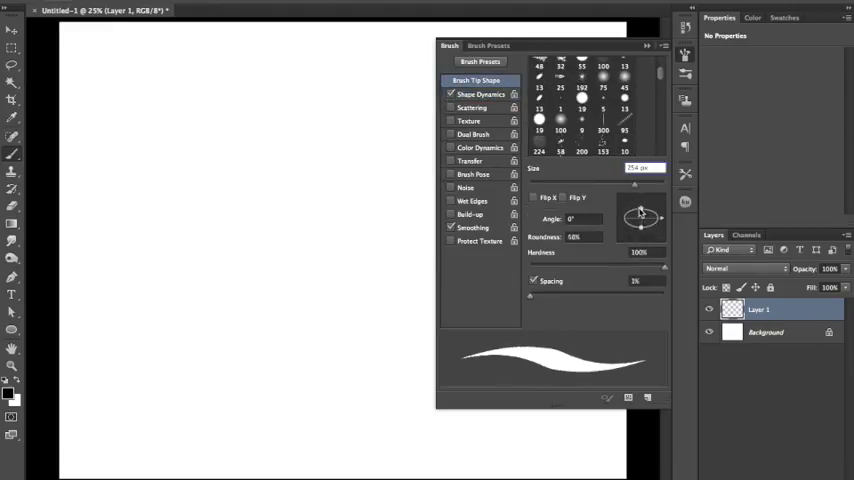
{"action": "left_click_drag", "start_coordinate": [655, 218], "coordinate": [645, 218]}
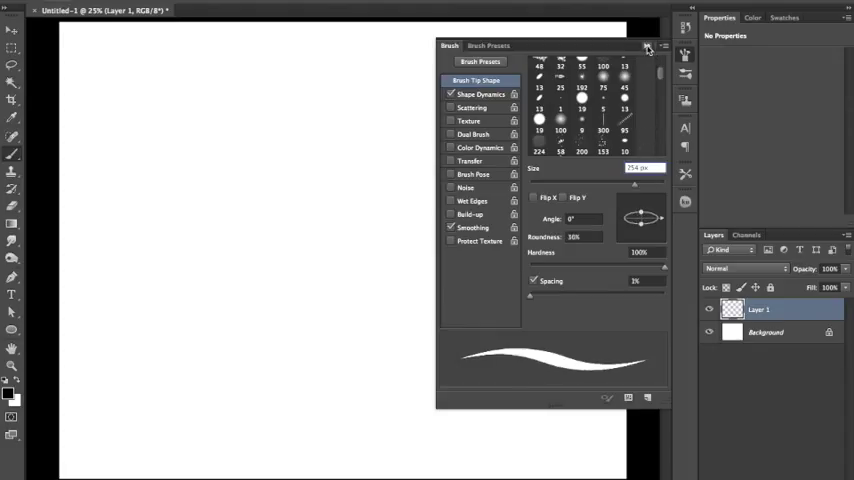
- Ink top hair strokes, the near eye outline with iris, and the nose-and-lips profile
{"action": "left_click", "coordinate": [646, 46]}
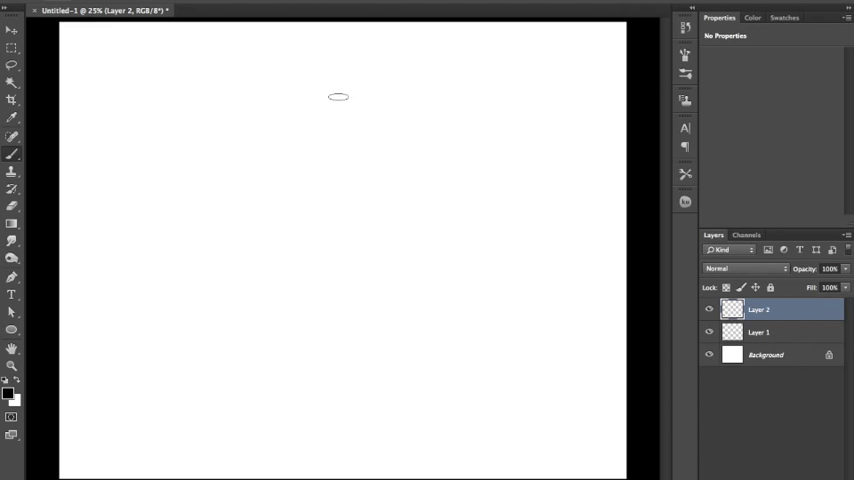
{"action": "left_click_drag", "start_coordinate": [330, 95], "coordinate": [350, 225]}
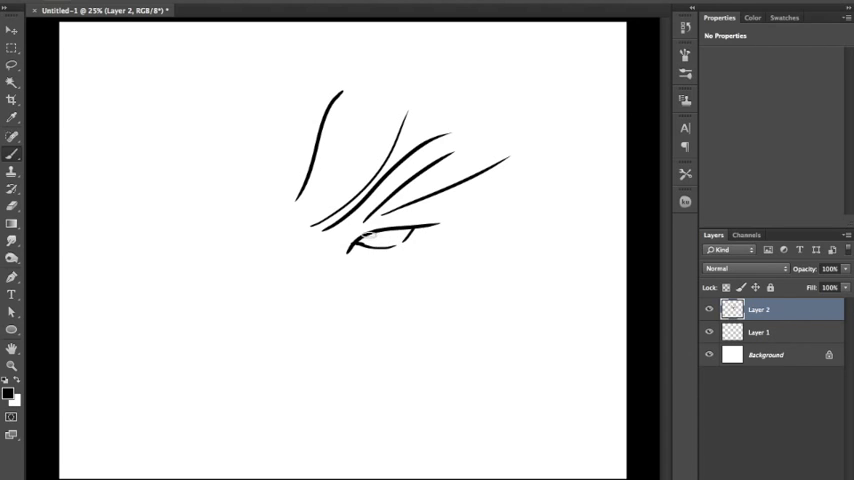
{"action": "left_click_drag", "start_coordinate": [370, 232], "coordinate": [400, 240]}
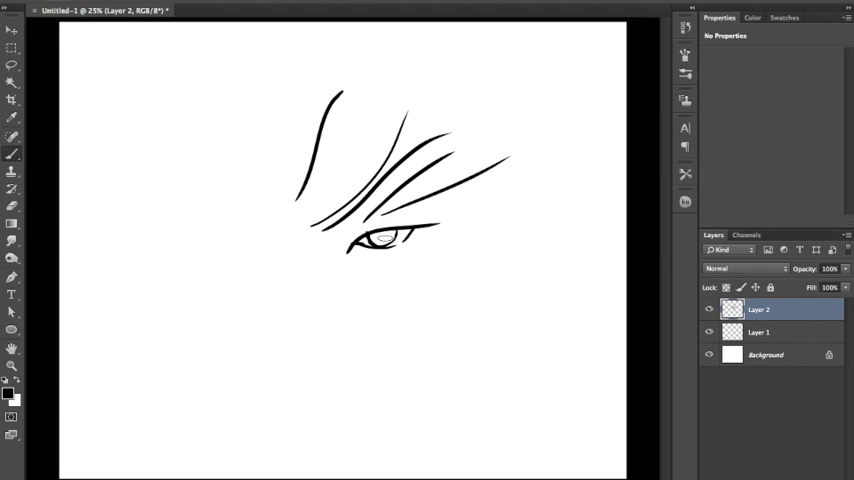
{"action": "left_click_drag", "start_coordinate": [375, 230], "coordinate": [395, 240]}
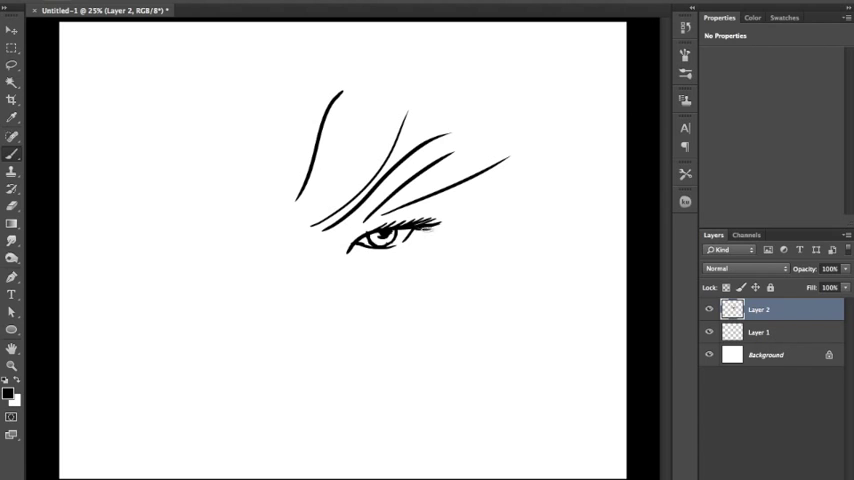
{"action": "left_click_drag", "start_coordinate": [390, 225], "coordinate": [430, 232]}
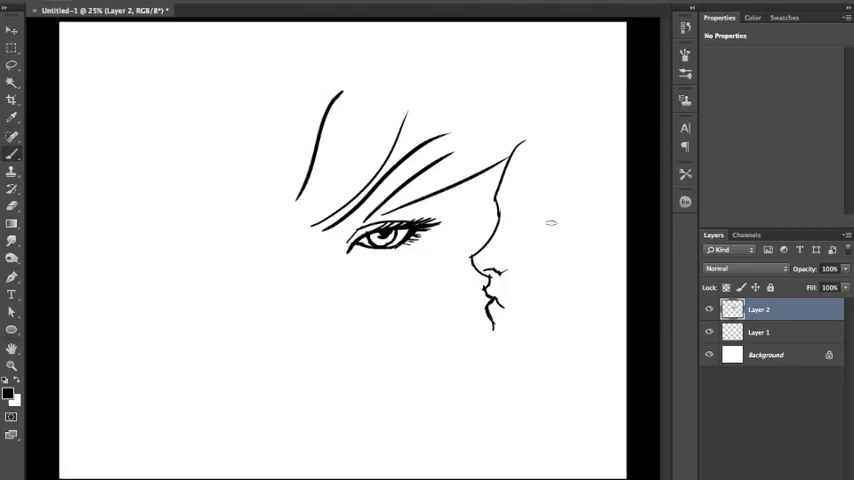
- Paint the far eyebrow and eye, extend the chin line, and add flowing hair strokes
{"action": "left_click_drag", "start_coordinate": [520, 201], "coordinate": [545, 200]}
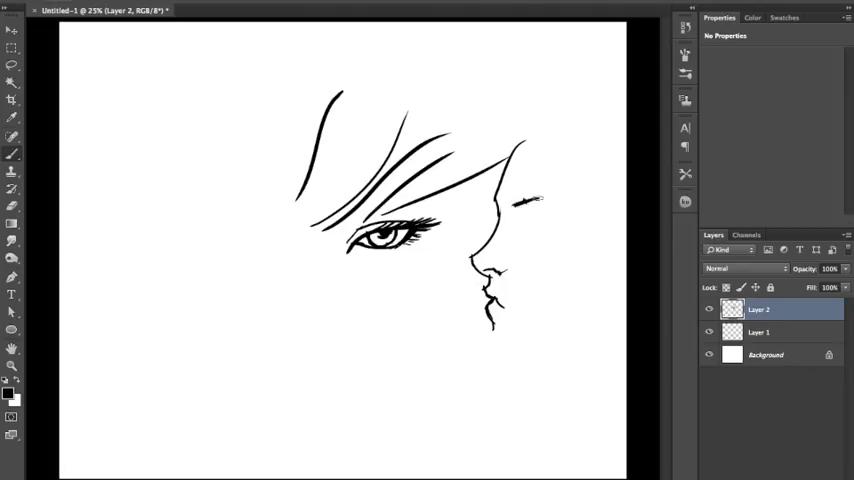
{"action": "left_click_drag", "start_coordinate": [505, 198], "coordinate": [575, 210]}
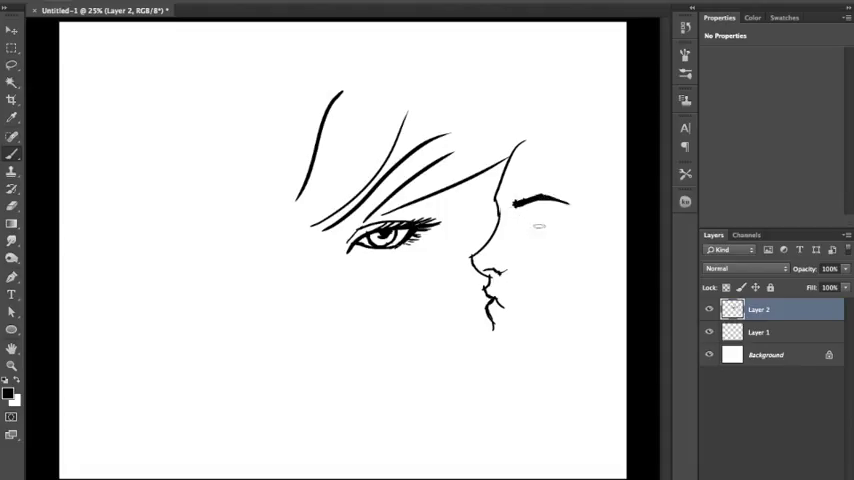
{"action": "left_click_drag", "start_coordinate": [530, 228], "coordinate": [555, 232]}
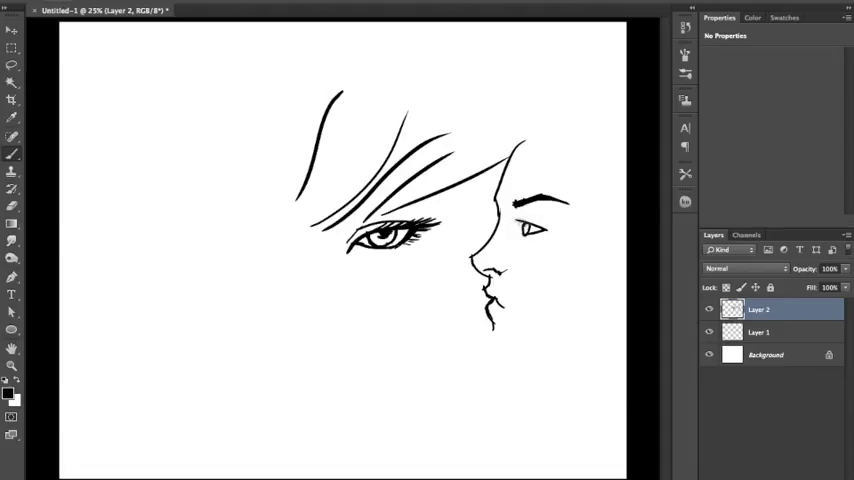
{"action": "left_click_drag", "start_coordinate": [510, 205], "coordinate": [535, 225]}
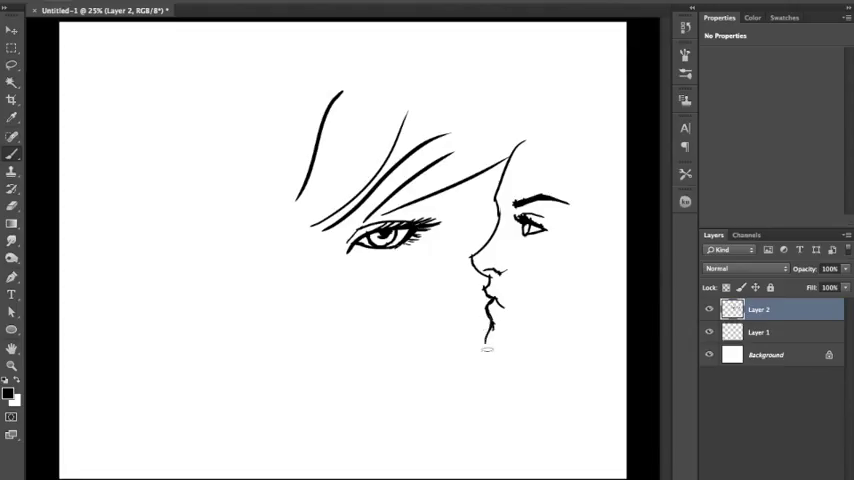
{"action": "left_click_drag", "start_coordinate": [540, 130], "coordinate": [575, 300]}
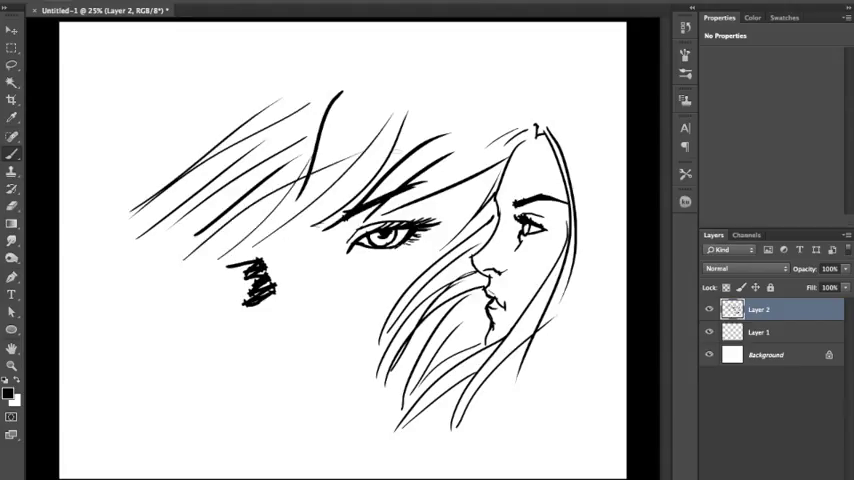
{"action": "left_click_drag", "start_coordinate": [280, 352], "coordinate": [327, 345]}
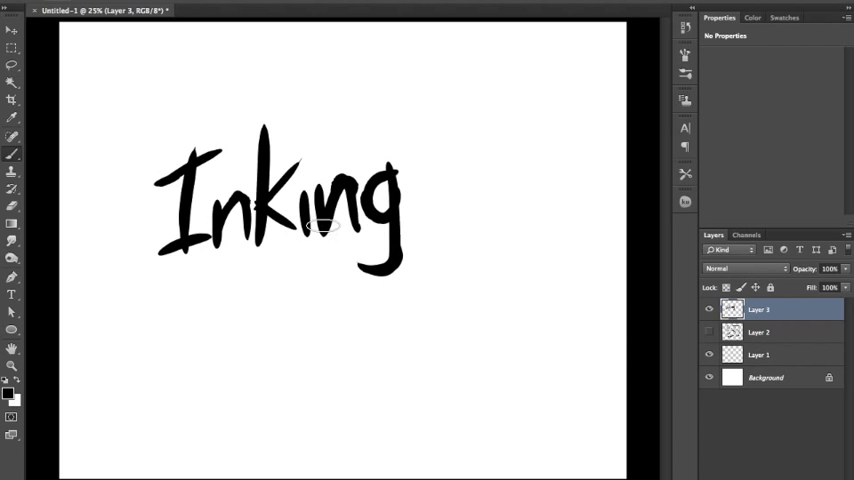
{"action": "mouse_move", "coordinate": [300, 178]}
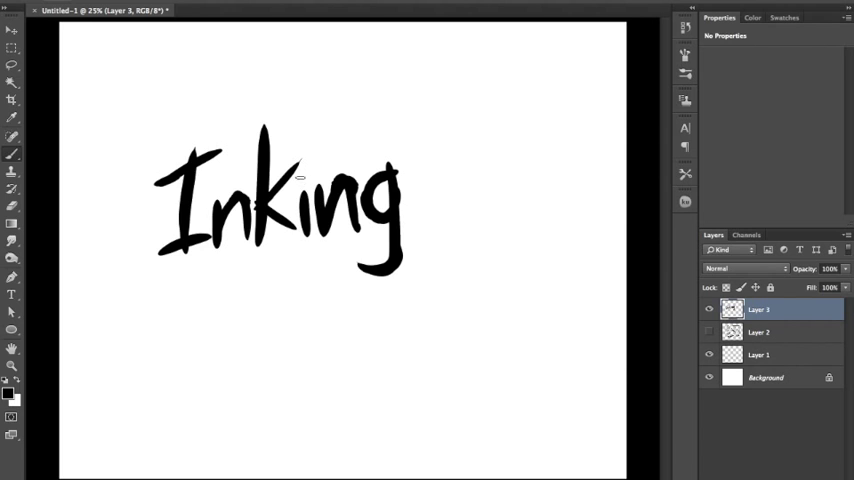
{"action": "mouse_move", "coordinate": [291, 343]}
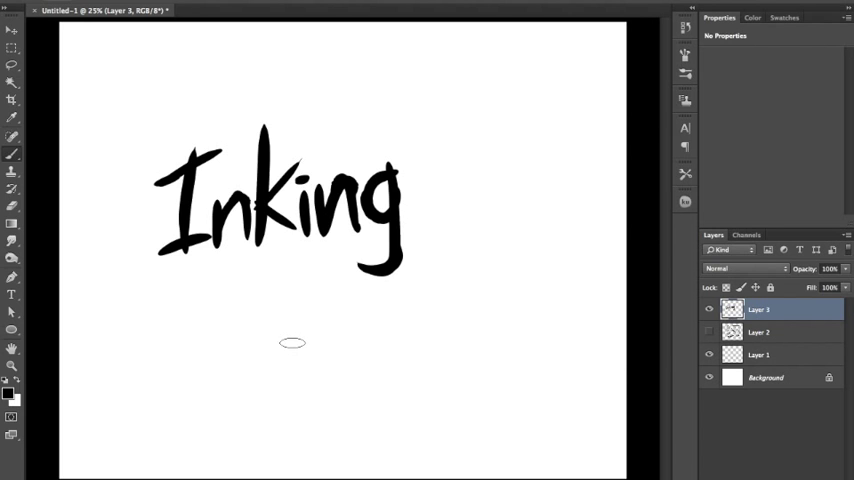